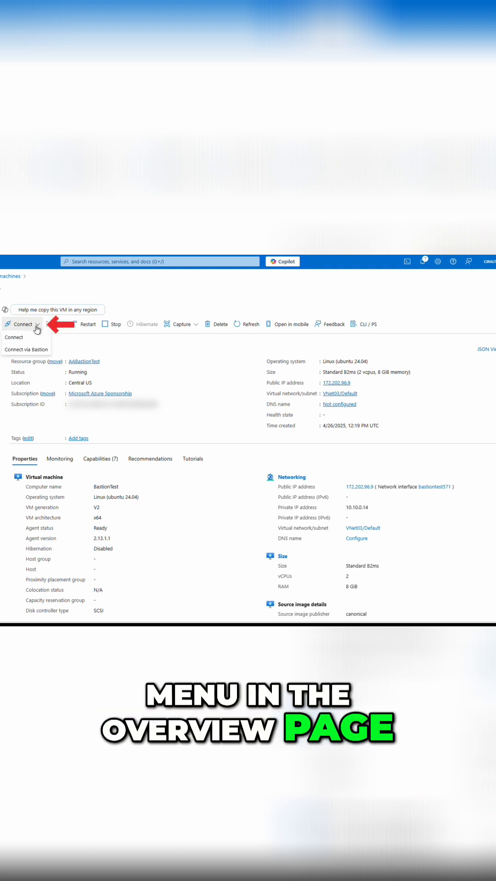
mouse_move(25, 348)
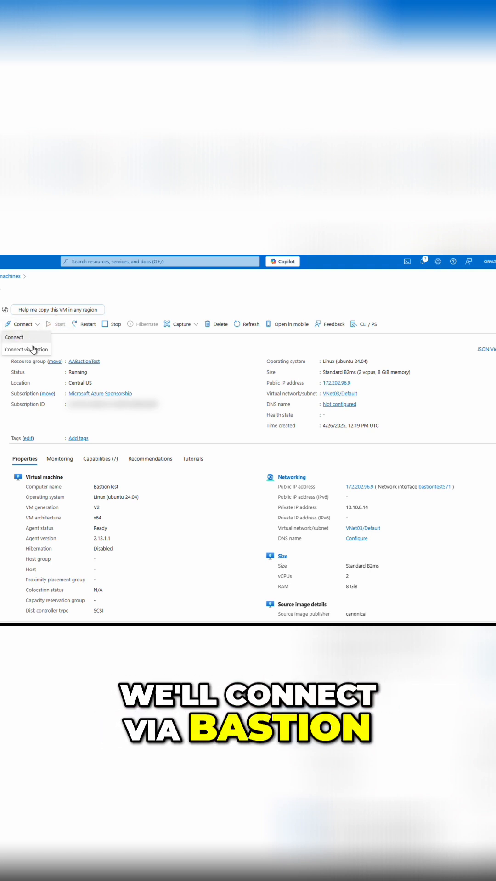
Choose Connect via Bastion for BastionTest and list the Authentication Type options.
left_click(27, 348)
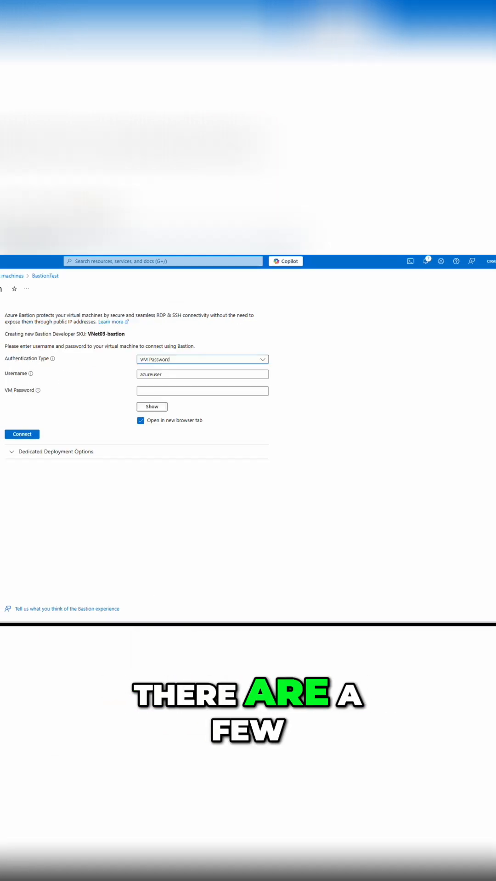
left_click(261, 360)
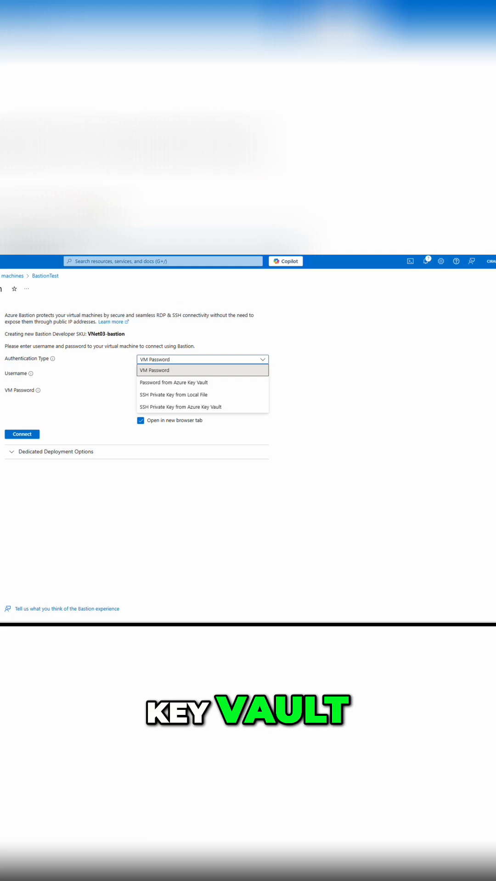
Use SSH Private Key from Local File, loading BastionTest_key.pem for azureuser.
left_click(173, 395)
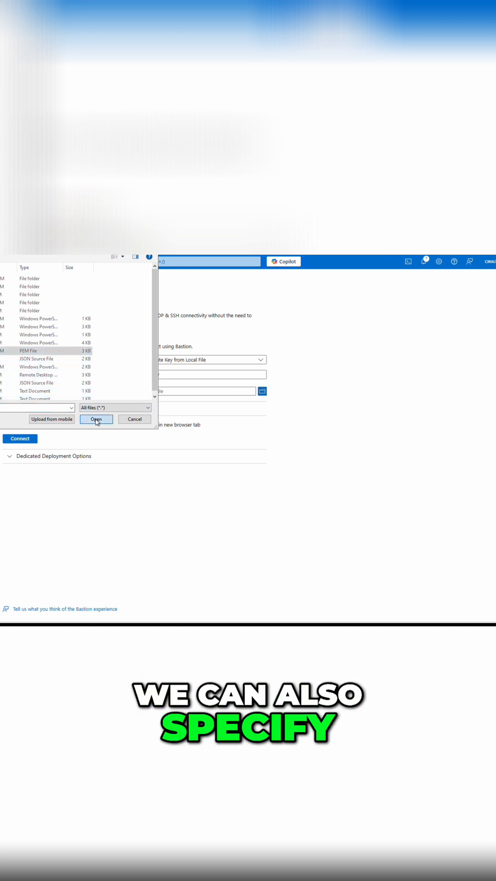
left_click(96, 419)
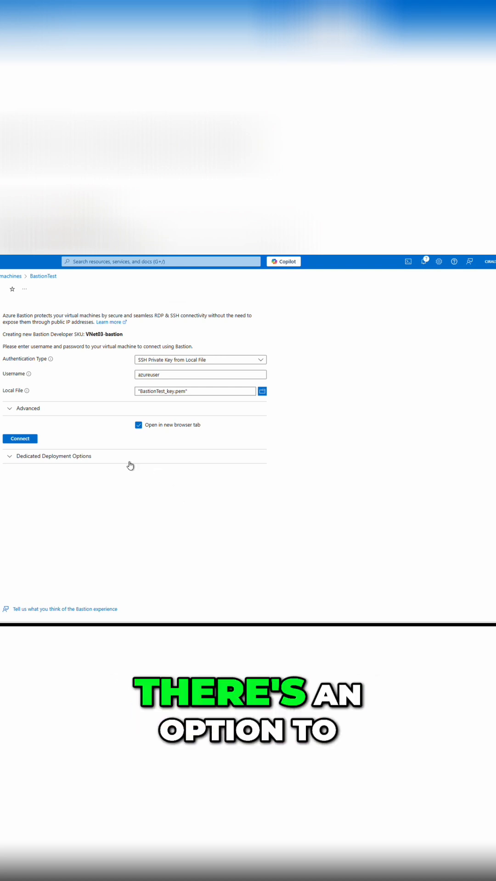
Check then hide Dedicated Deployment Options, and open the SSH session in a new tab.
left_click(55, 456)
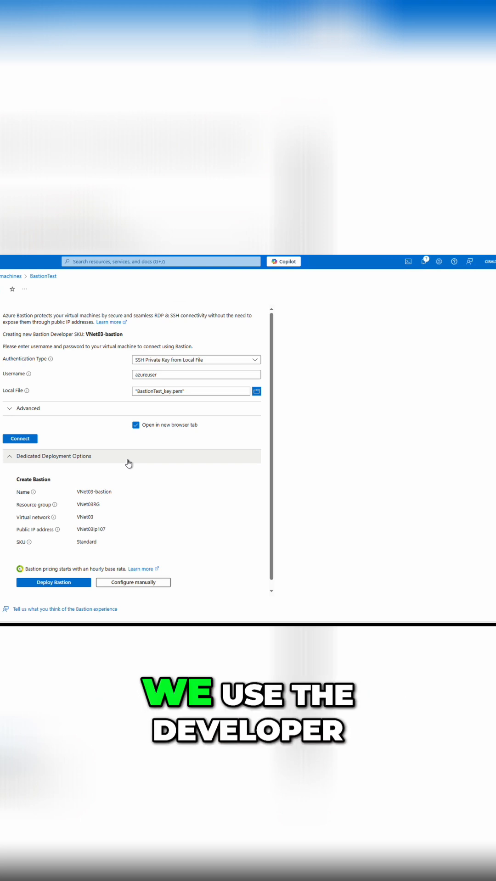
left_click(53, 456)
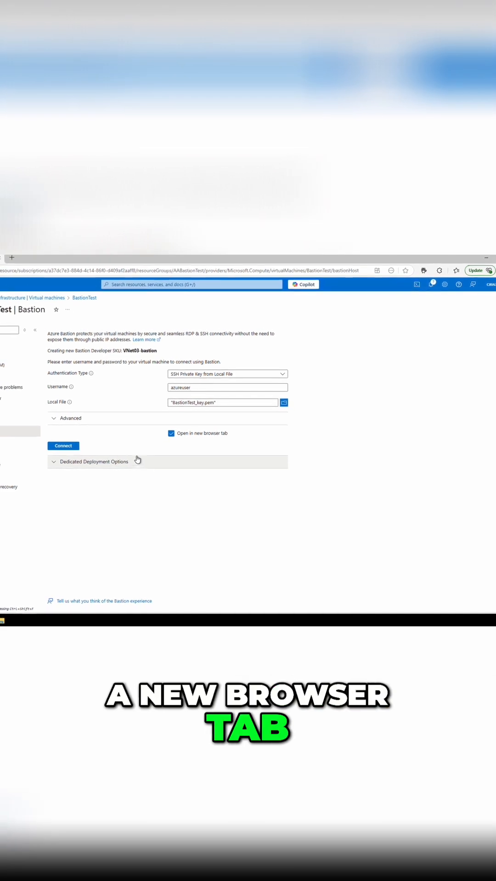
left_click(63, 446)
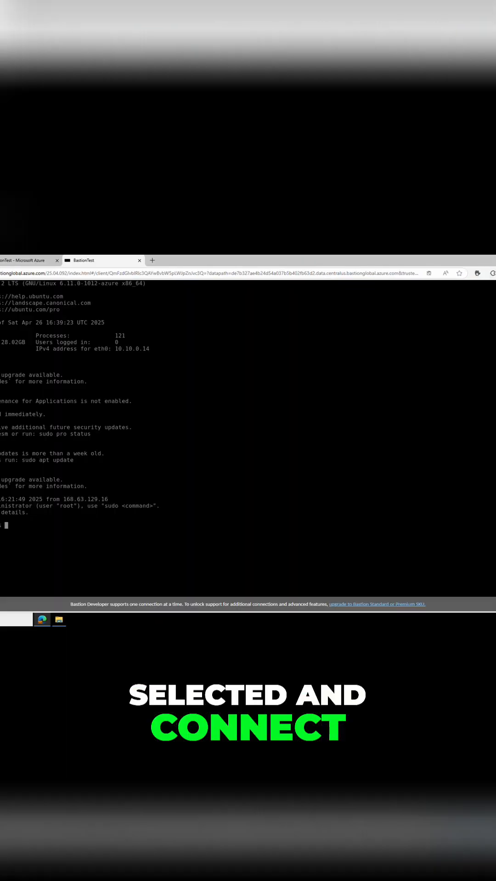